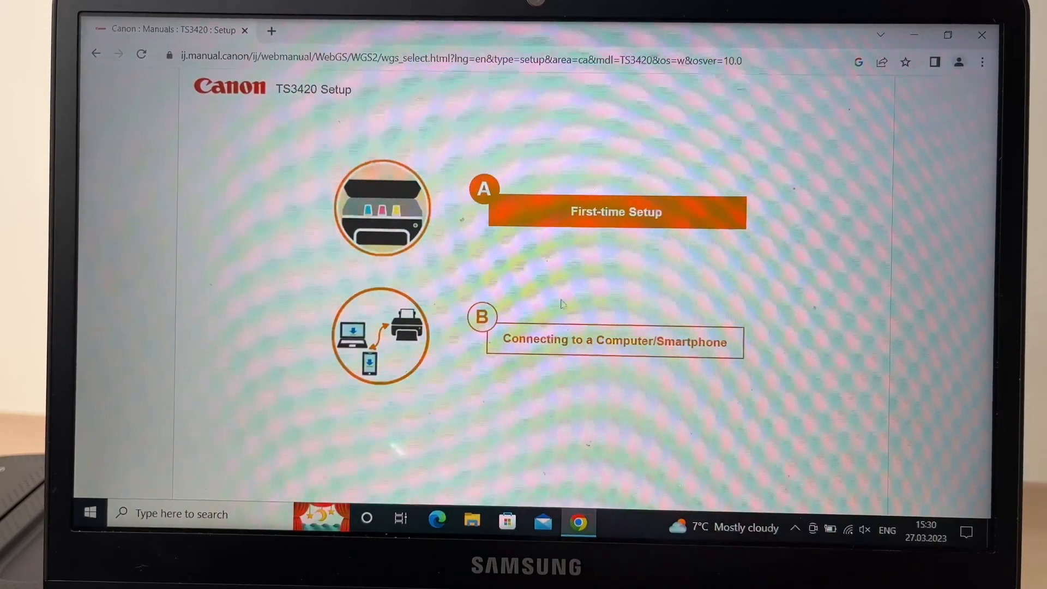
Download the win-ts3400 setup installer from the 'Connecting to a Computer/Smartphone' page
{"action": "left_click", "coordinate": [613, 341]}
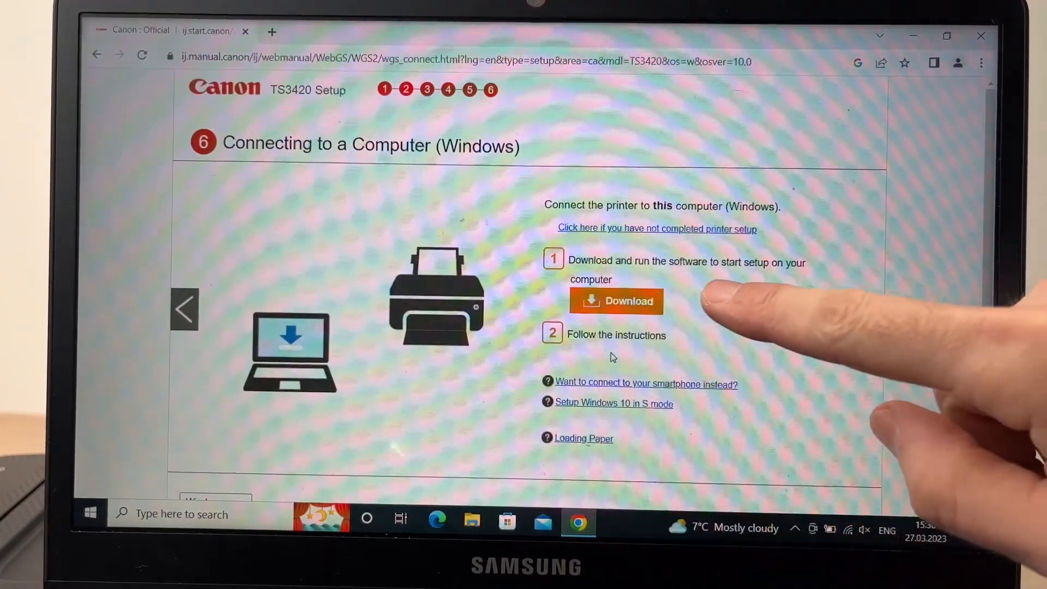
{"action": "mouse_move", "coordinate": [835, 301]}
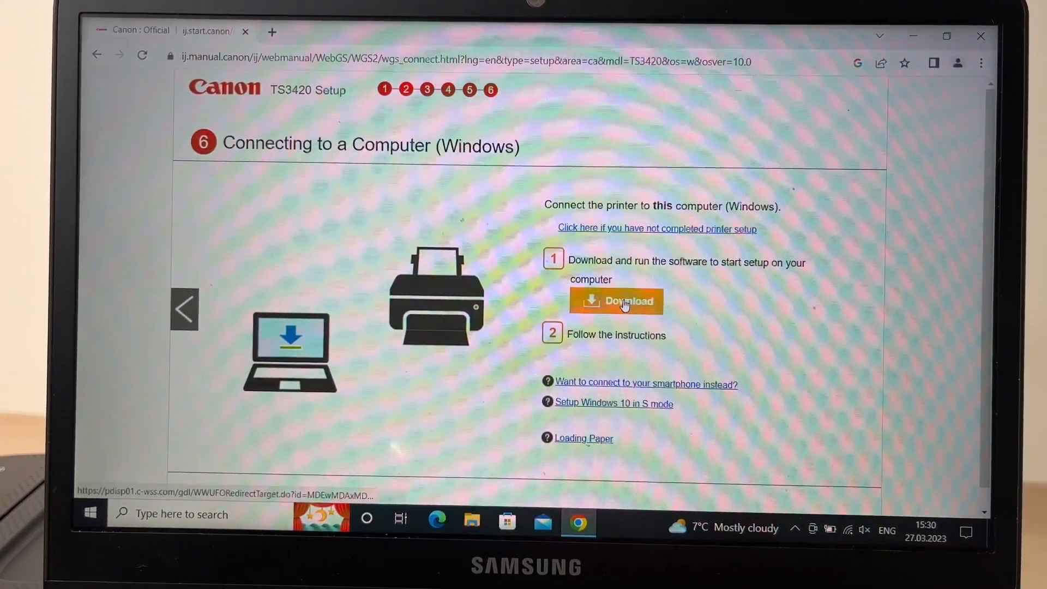
{"action": "left_click", "coordinate": [615, 301]}
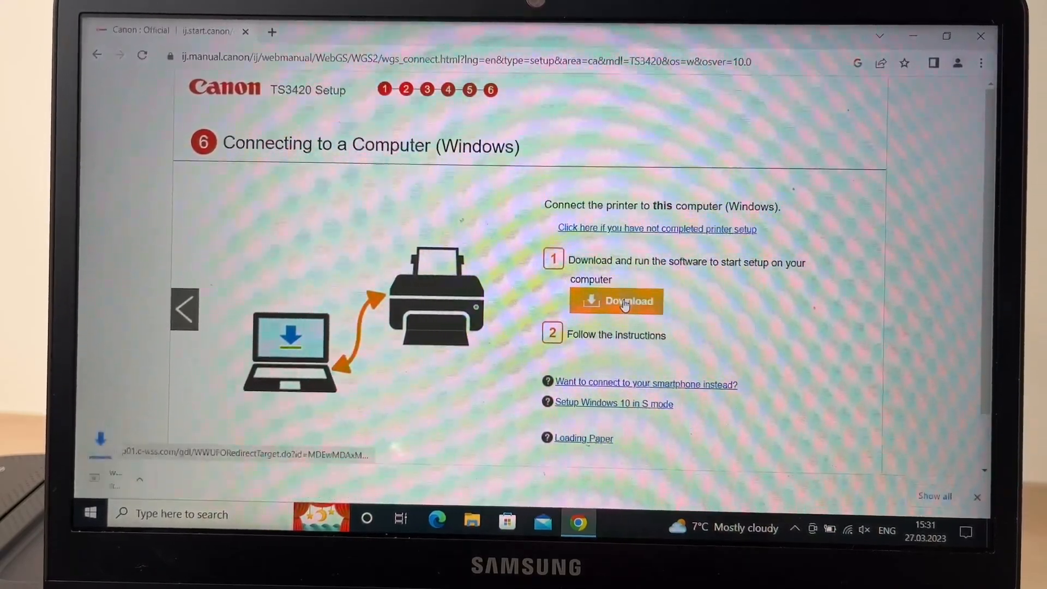
{"action": "left_click", "coordinate": [615, 301]}
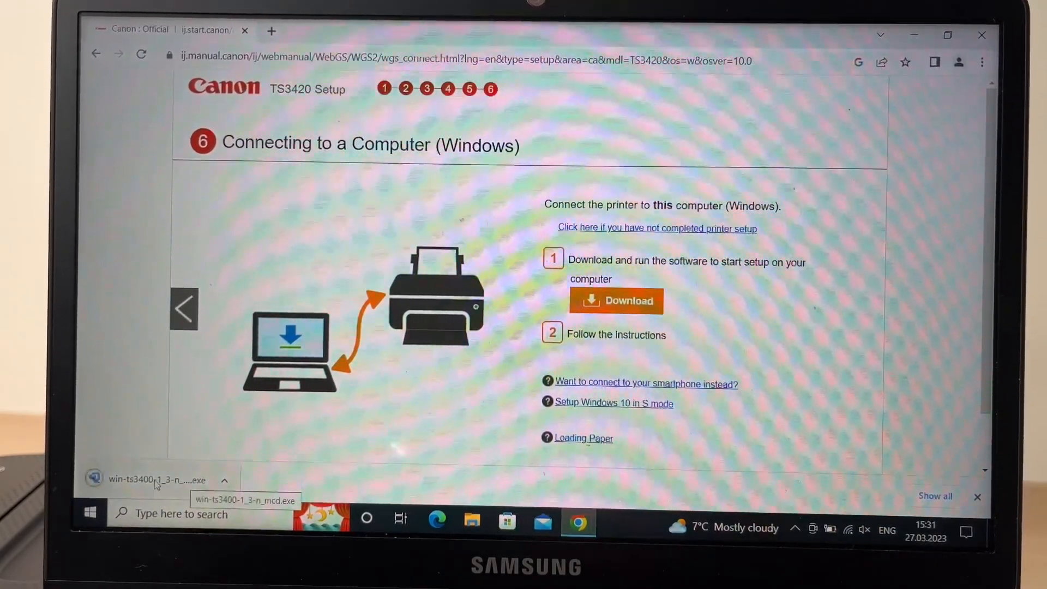
Run the downloaded TS3400 installer and approve it in User Account Control
{"action": "left_click", "coordinate": [159, 479]}
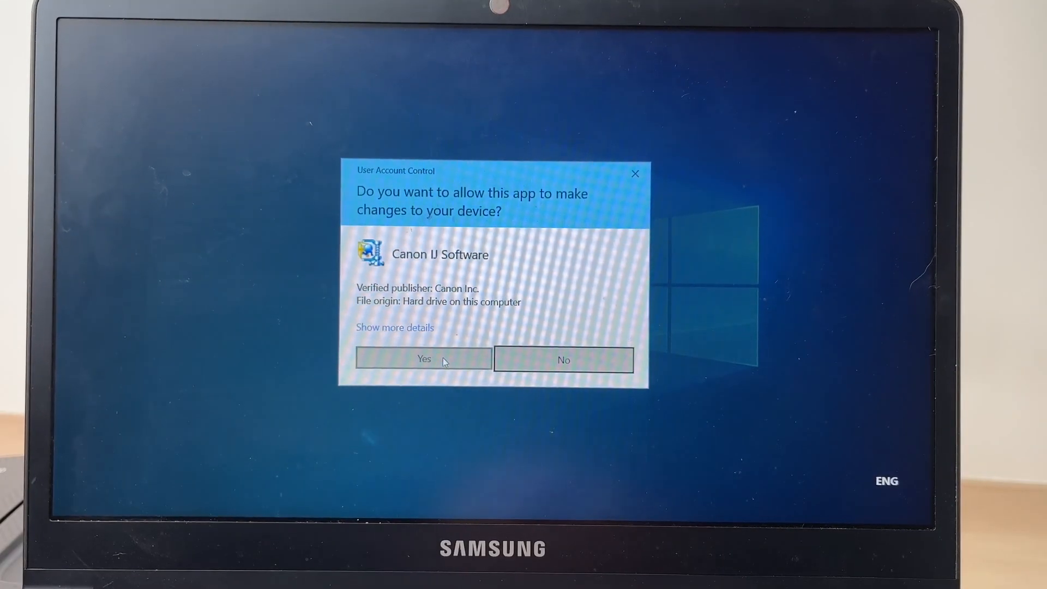
{"action": "left_click", "coordinate": [423, 358]}
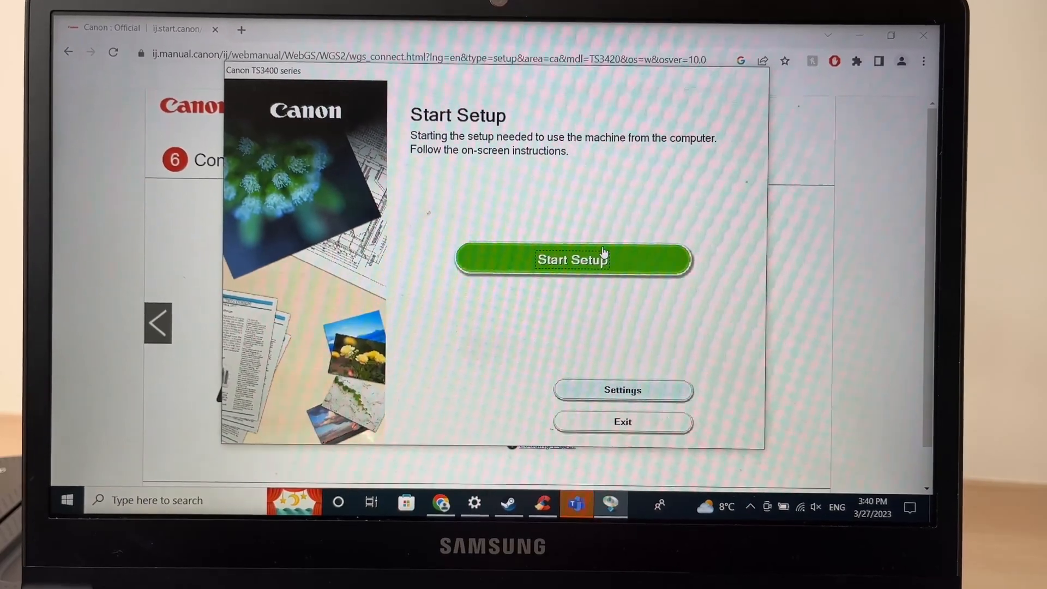
Start setup, pass the firewall notice, dismiss Teams, and accept the license agreement
{"action": "left_click", "coordinate": [572, 259]}
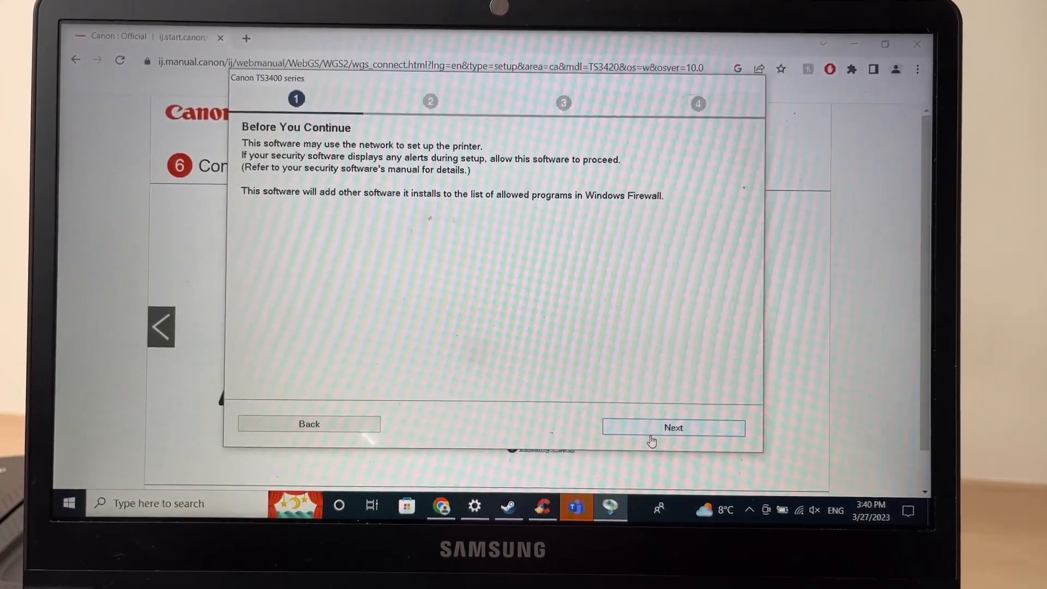
{"action": "left_click", "coordinate": [672, 428]}
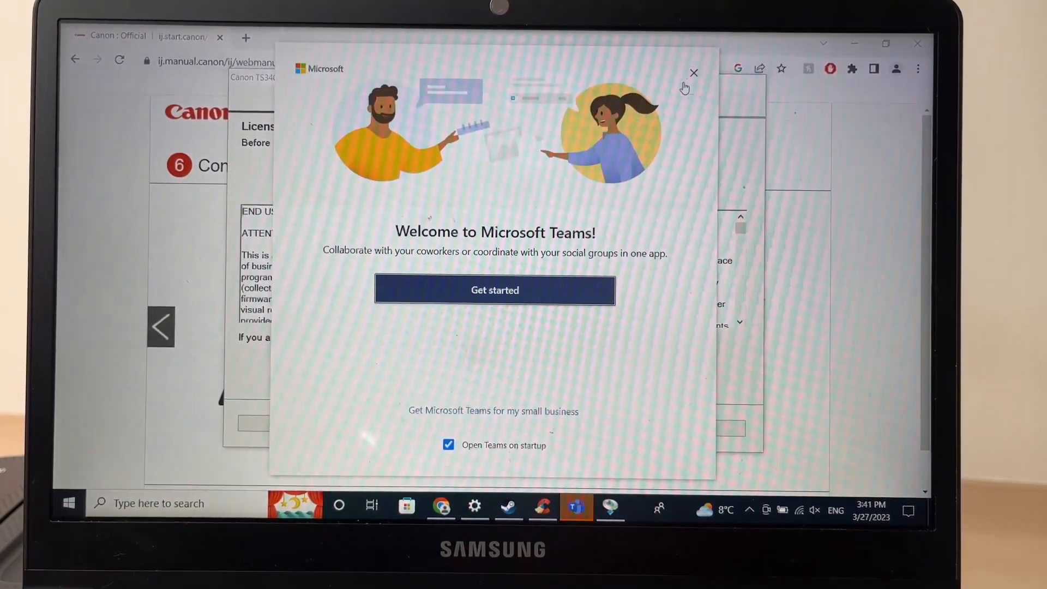
{"action": "left_click", "coordinate": [693, 72]}
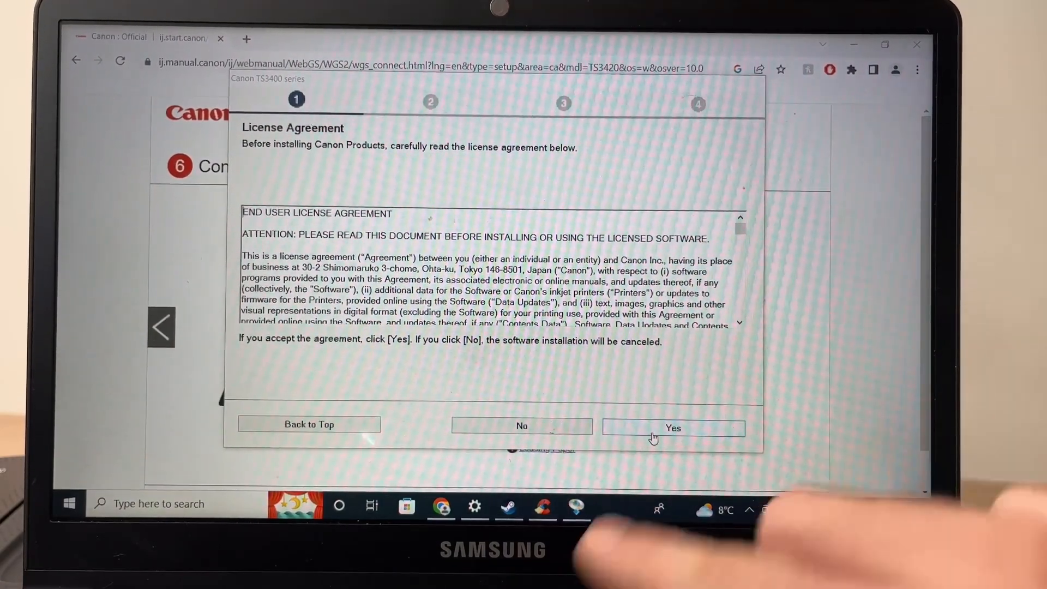
{"action": "left_click", "coordinate": [672, 428]}
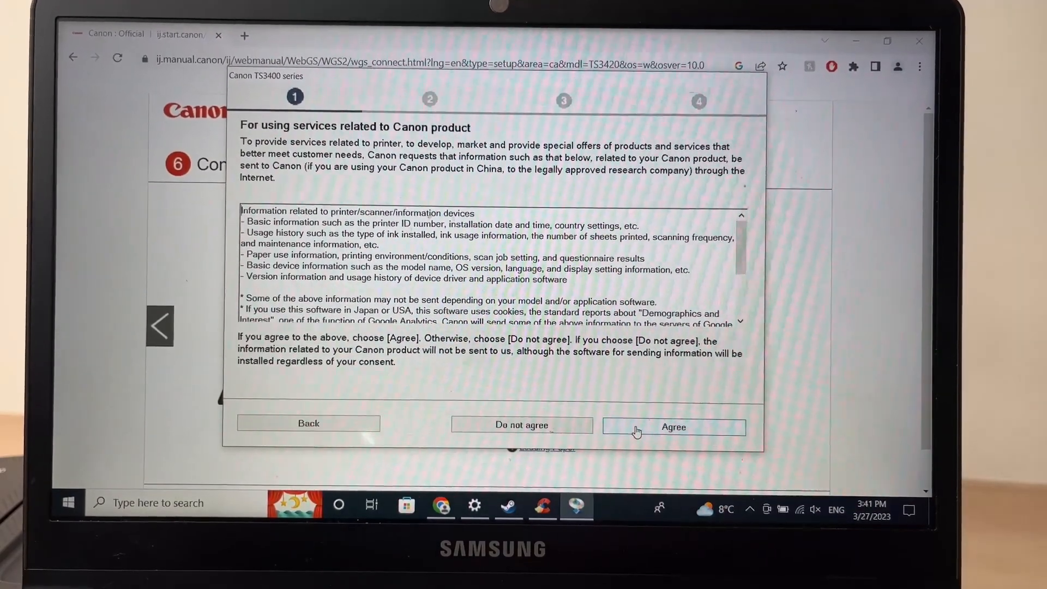
Agree to send product information to Canon and let the printer connection complete
{"action": "left_click", "coordinate": [674, 426]}
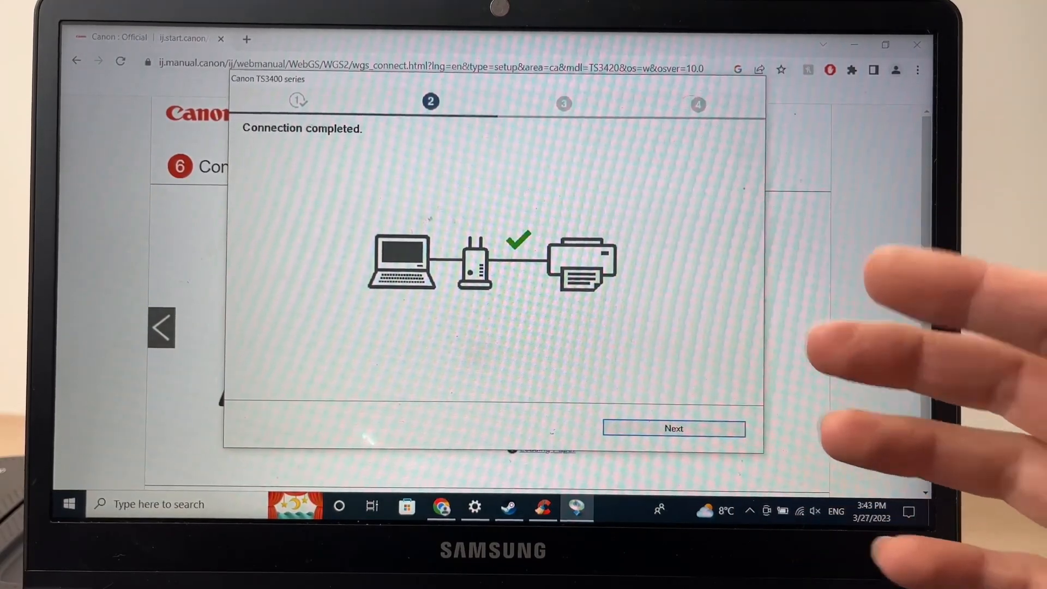
{"action": "mouse_move", "coordinate": [835, 508]}
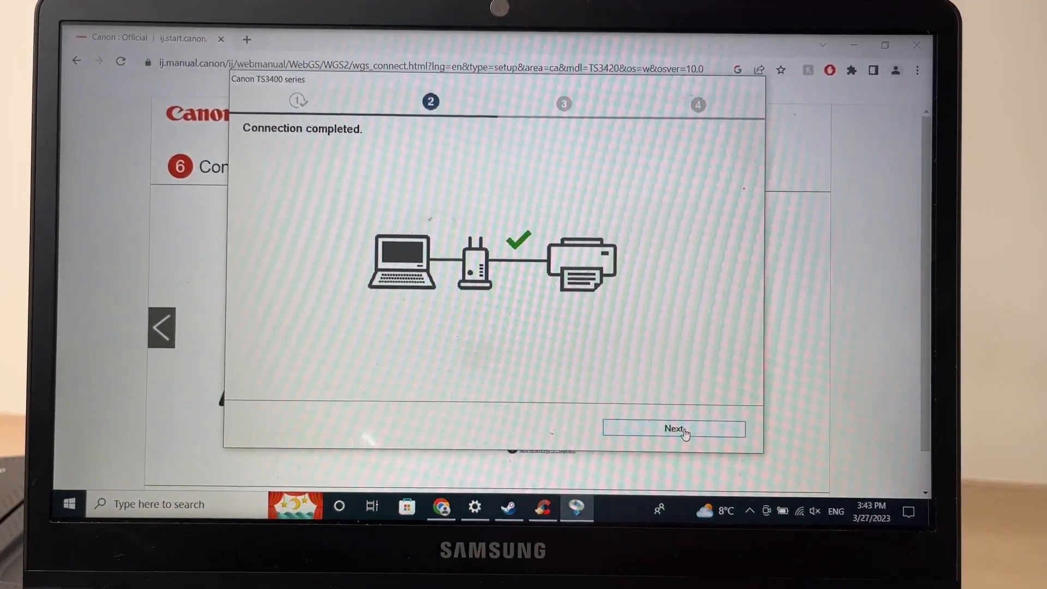
Advance past 'Connection completed' and let the installation finish
{"action": "left_click", "coordinate": [672, 428]}
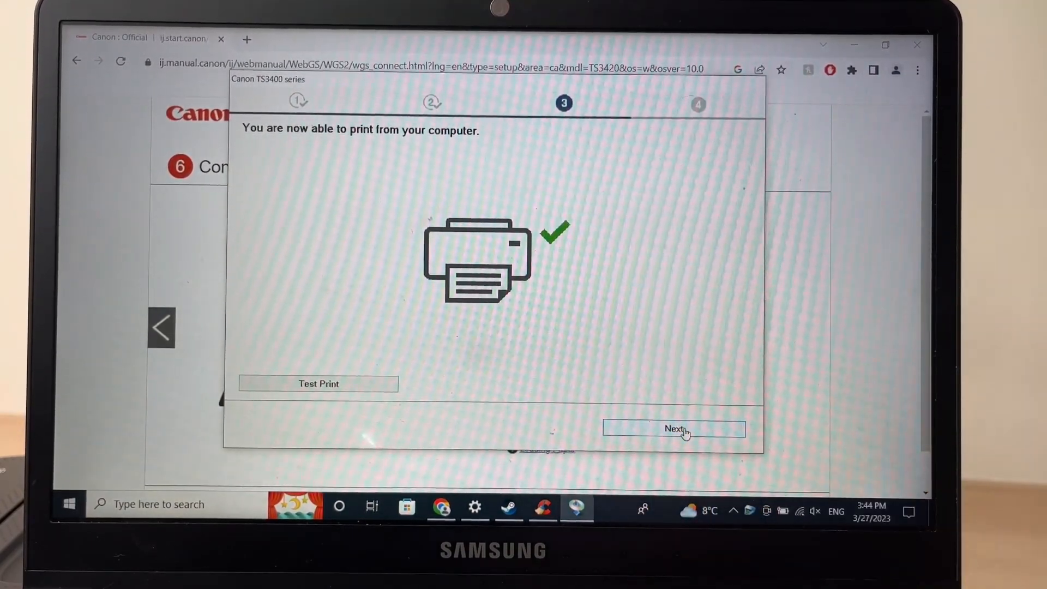
Advance past 'You are now able to print' to the Continue online page
{"action": "left_click", "coordinate": [674, 428]}
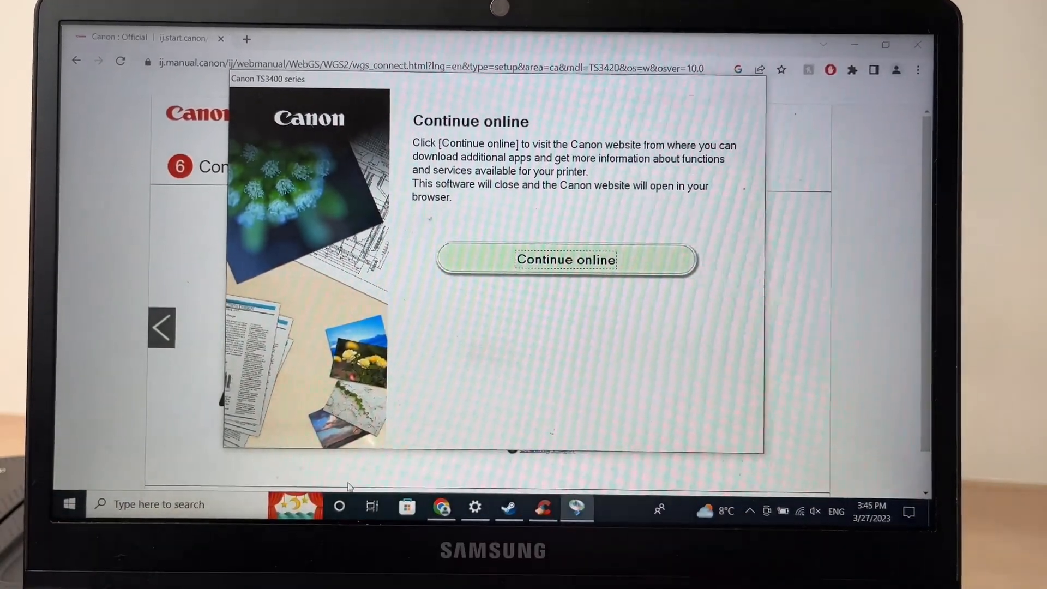
{"action": "mouse_move", "coordinate": [67, 504]}
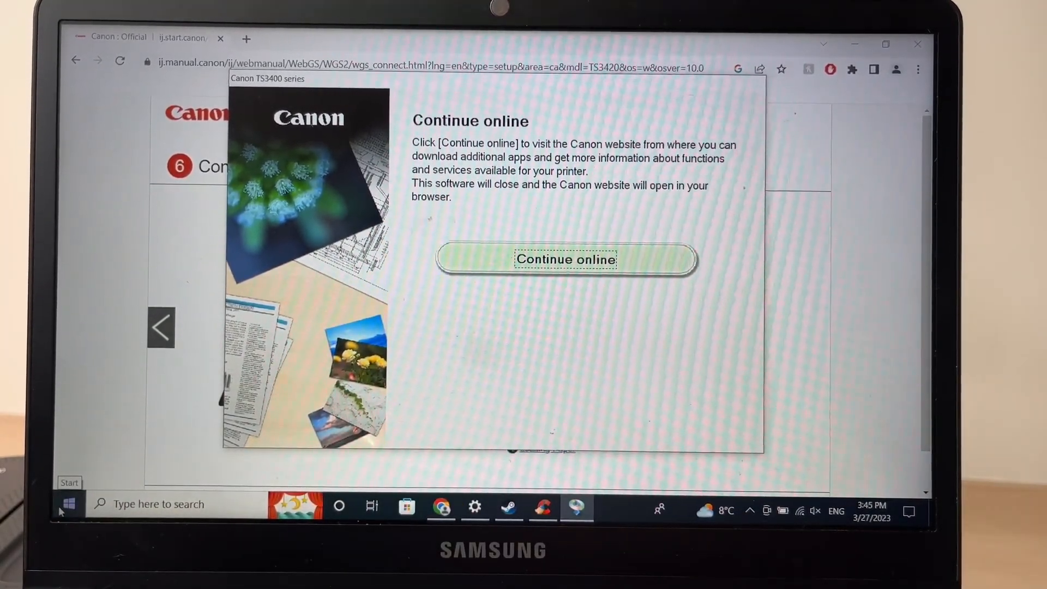
Open Windows Settings from the Start menu
{"action": "left_click", "coordinate": [67, 503]}
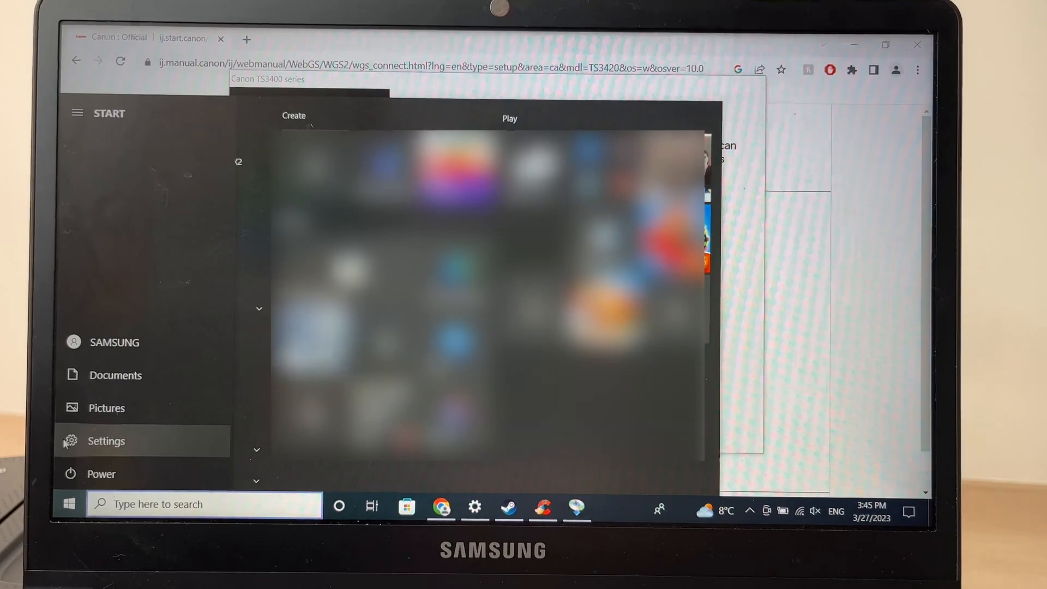
{"action": "left_click", "coordinate": [105, 441]}
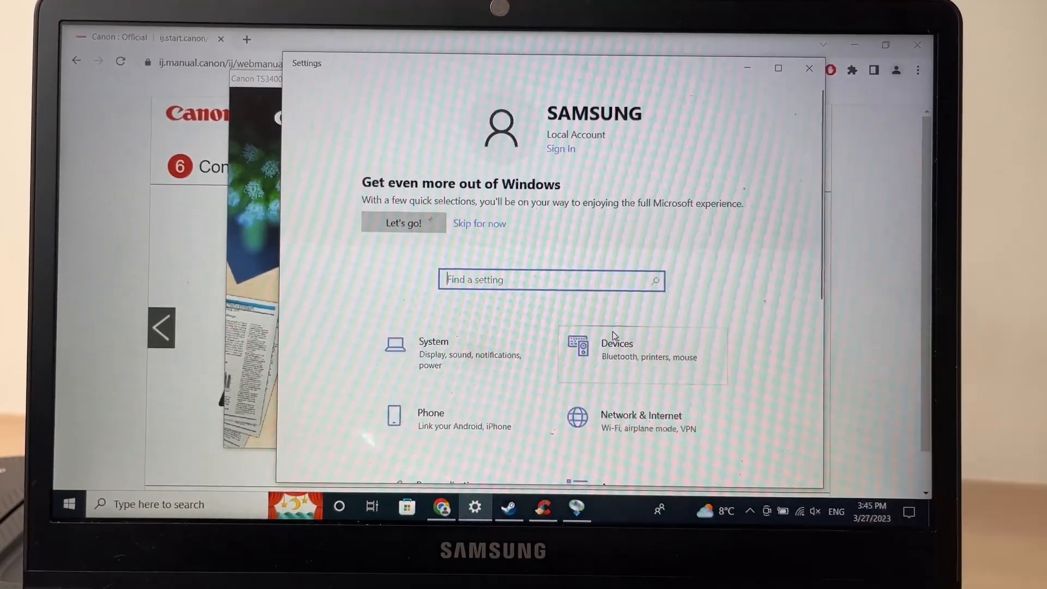
Go to the Devices category's Bluetooth & other devices page
{"action": "left_click", "coordinate": [616, 351]}
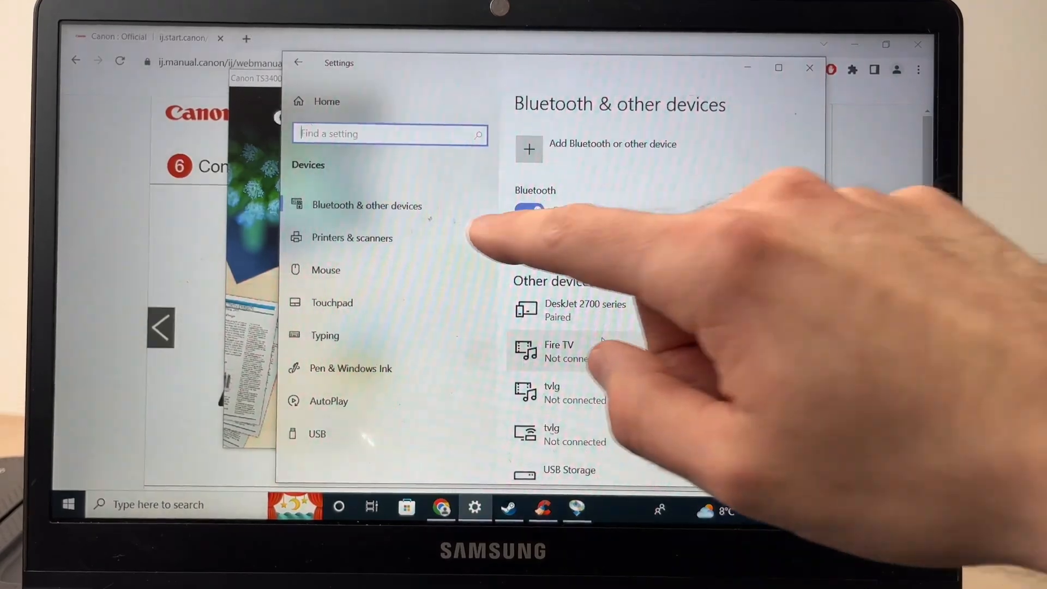
{"action": "left_click", "coordinate": [529, 211]}
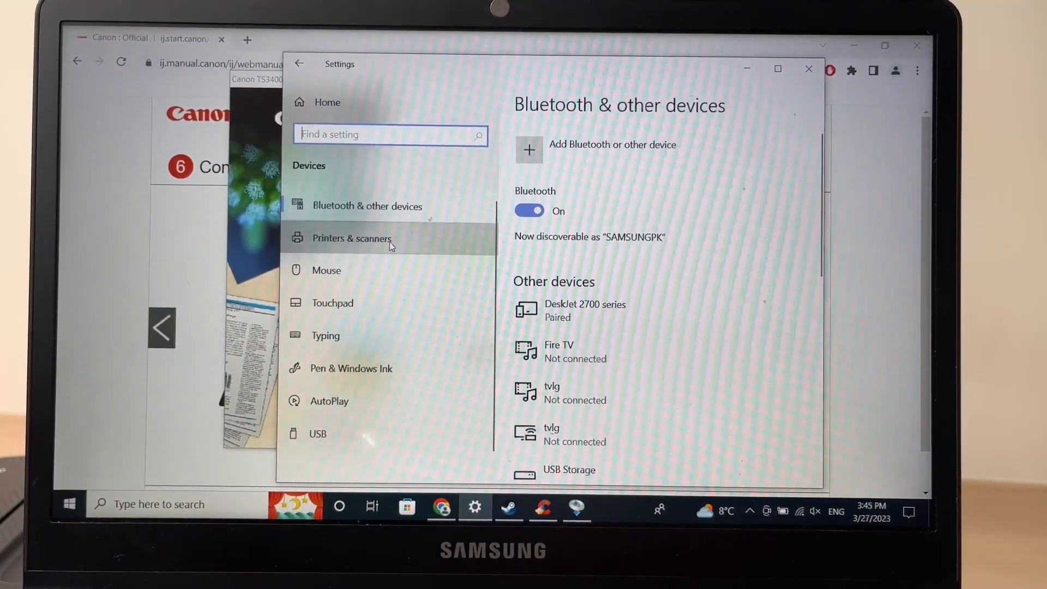
Add the discovered TS3400 series printer under Printers & scanners
{"action": "left_click", "coordinate": [352, 239]}
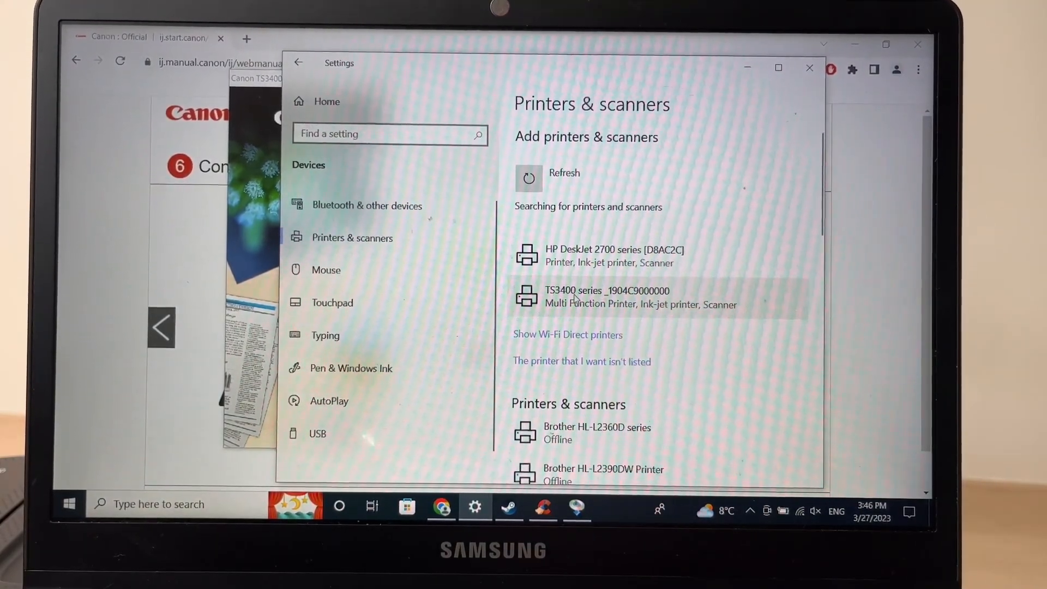
{"action": "left_click", "coordinate": [606, 297]}
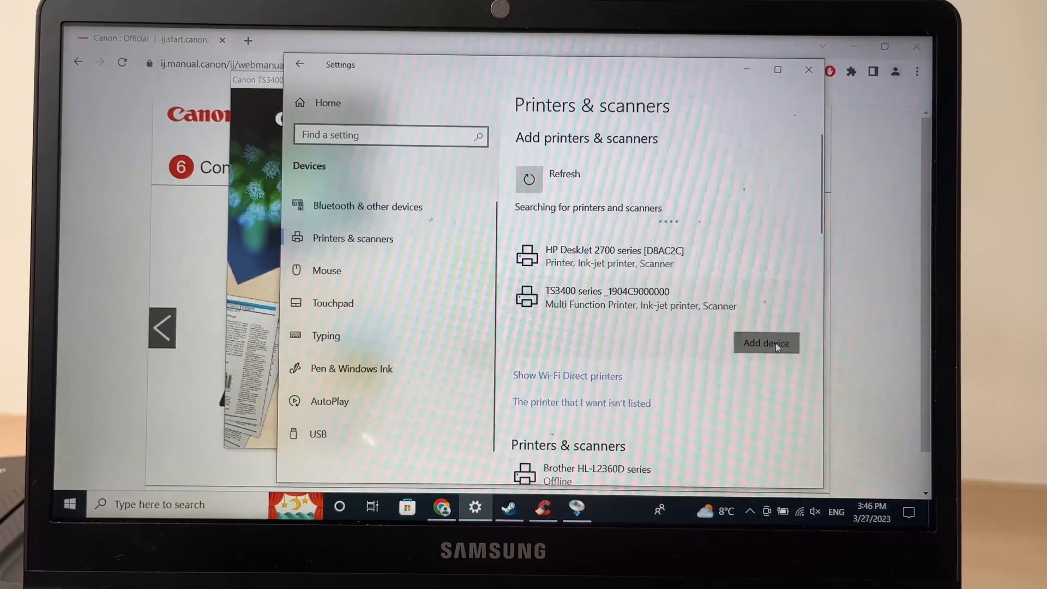
{"action": "left_click", "coordinate": [766, 343]}
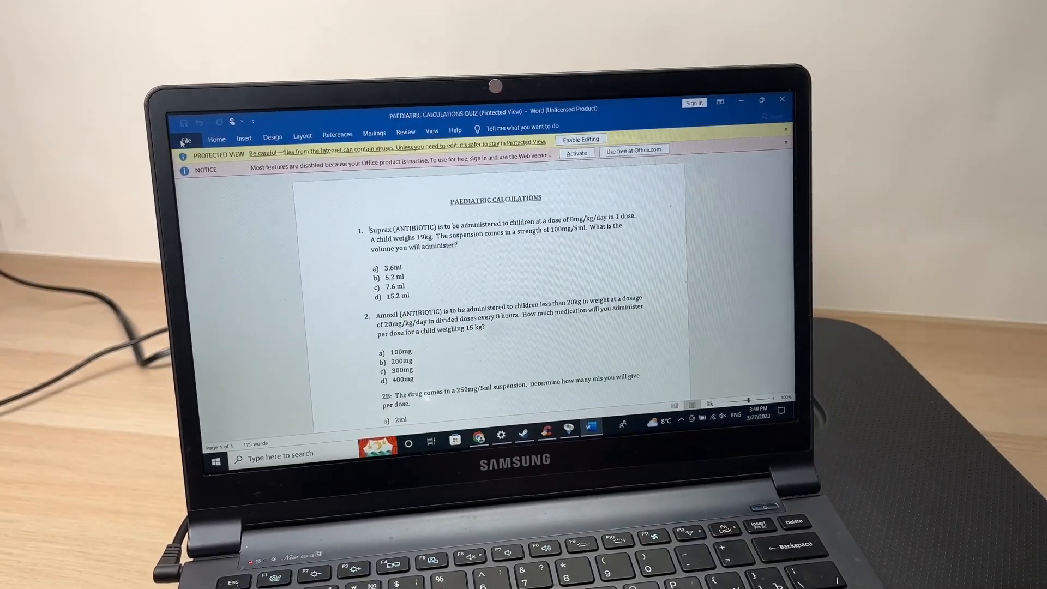
Open Word's Print page for the PAEDIATRIC CALCULATIONS QUIZ document
{"action": "left_click", "coordinate": [186, 140]}
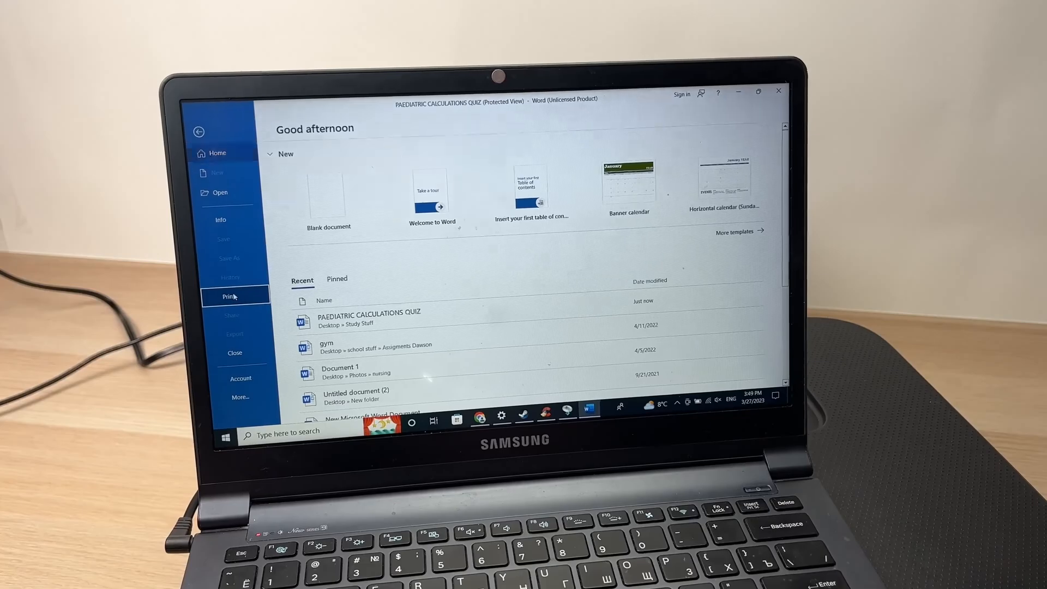
{"action": "left_click", "coordinate": [232, 296]}
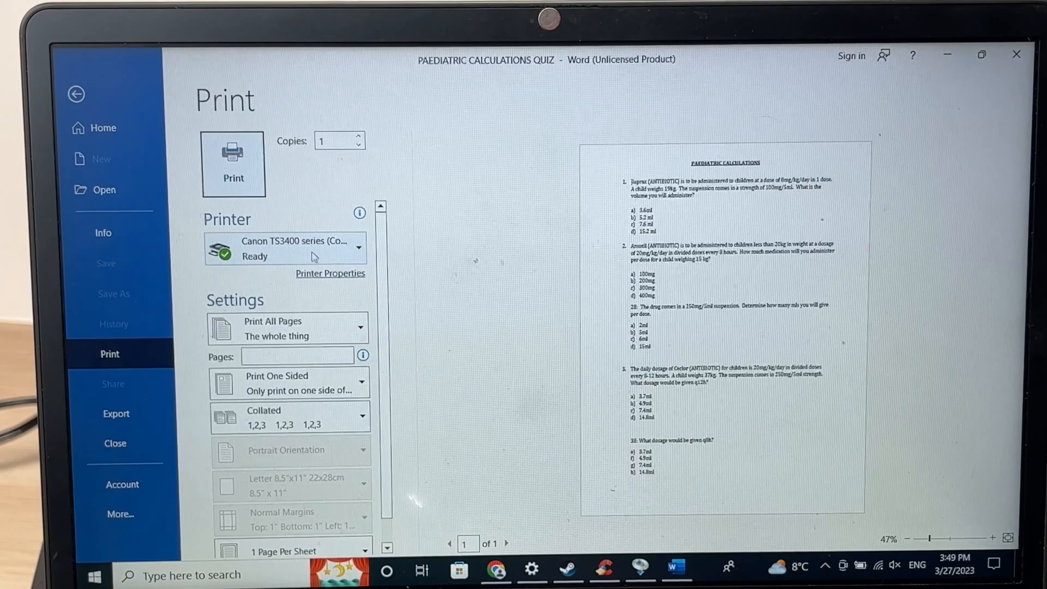
{"action": "mouse_move", "coordinate": [287, 249]}
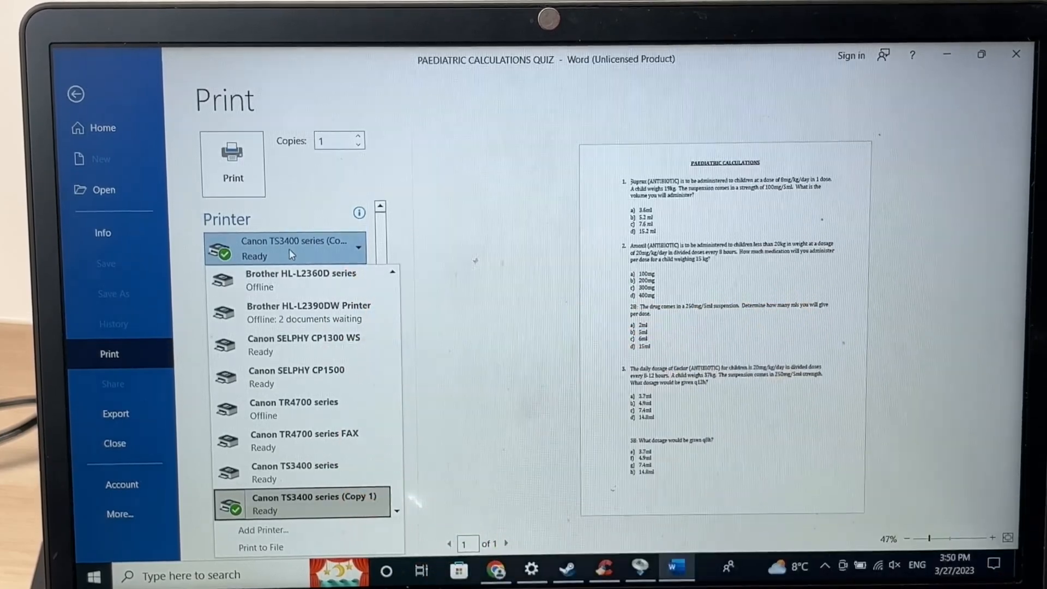
Print page 1 of the quiz to Canon TS3400 series (Copy 1)
{"action": "left_click", "coordinate": [294, 241]}
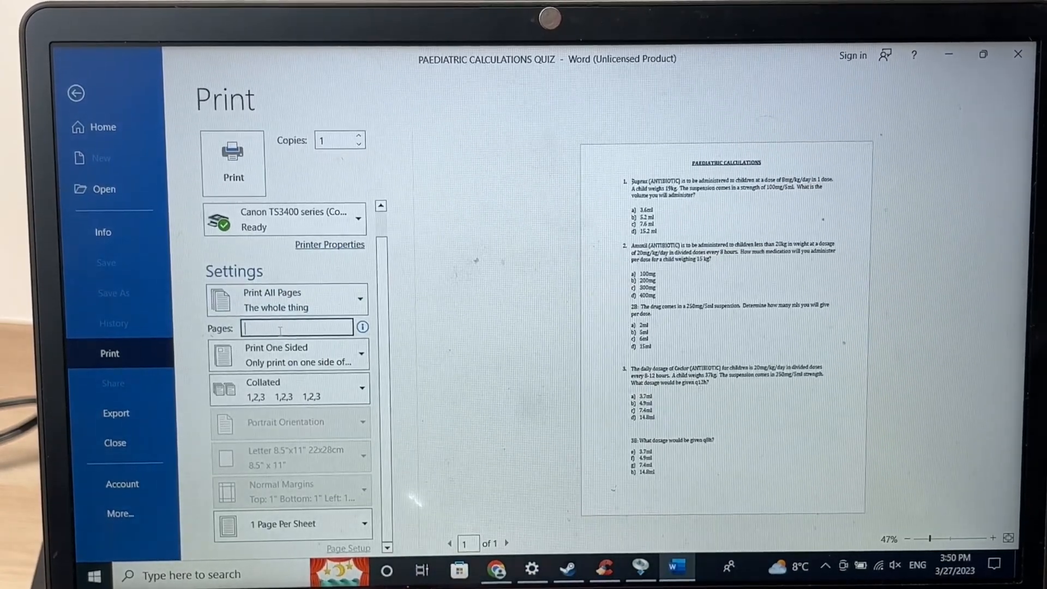
{"action": "type", "text": "1"}
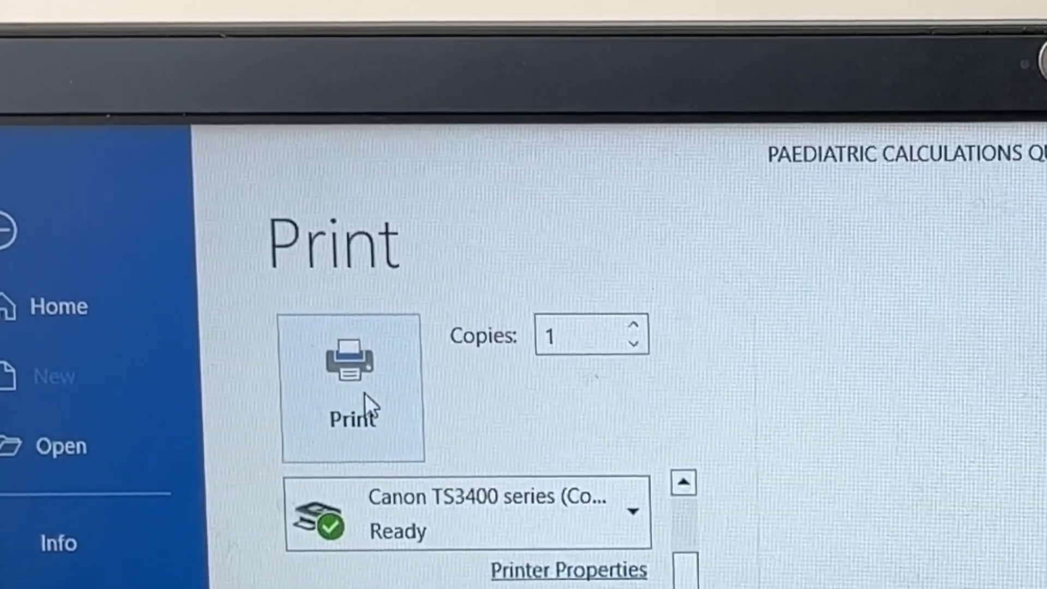
{"action": "left_click", "coordinate": [353, 359]}
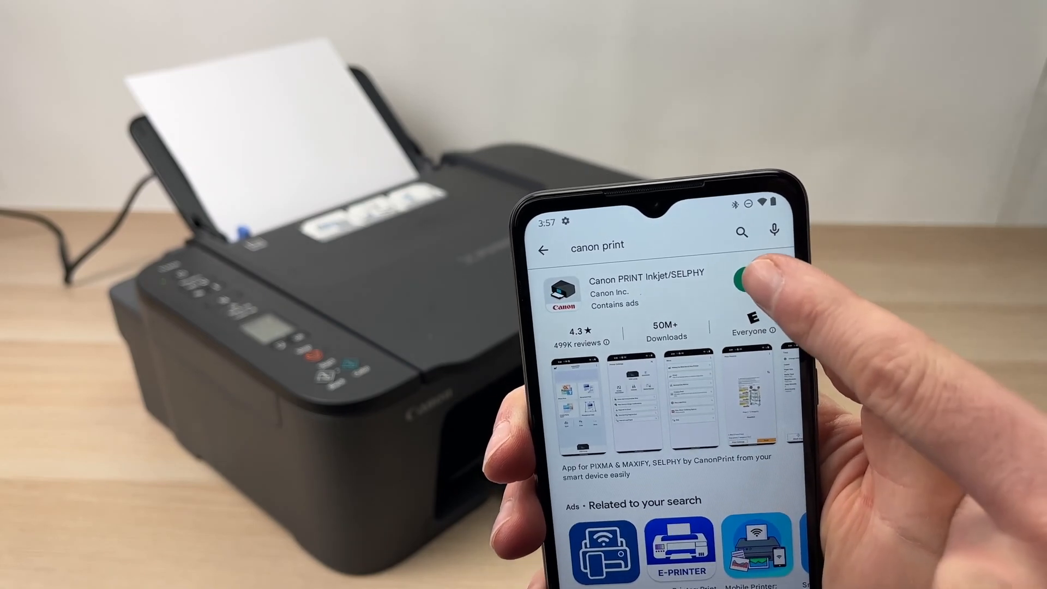
Install Canon PRINT Inkjet/SELPHY and confirm the printer has a wireless connect button
{"action": "left_click", "coordinate": [740, 284]}
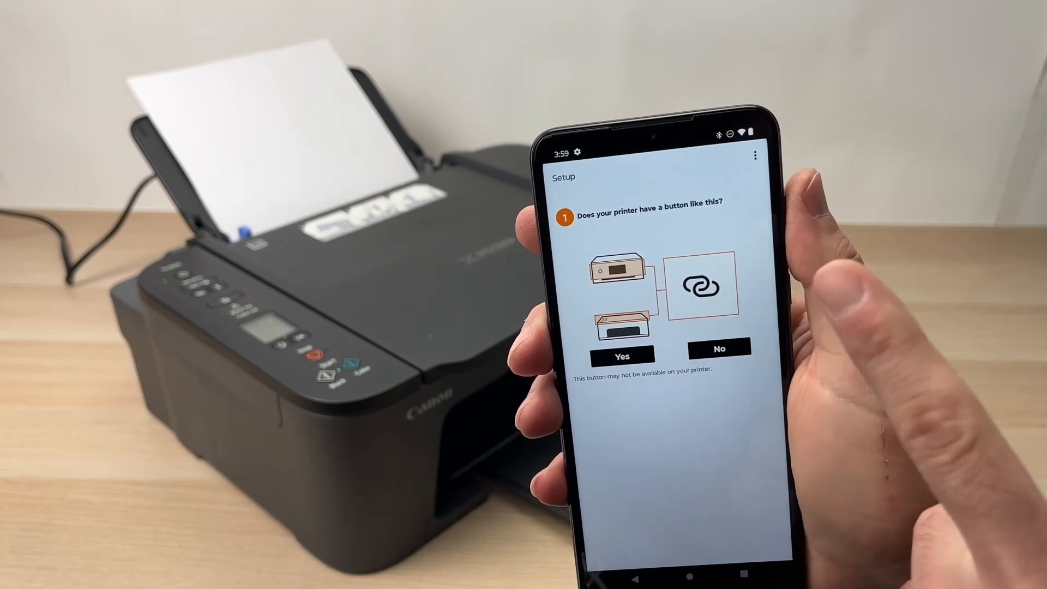
{"action": "left_click", "coordinate": [621, 354]}
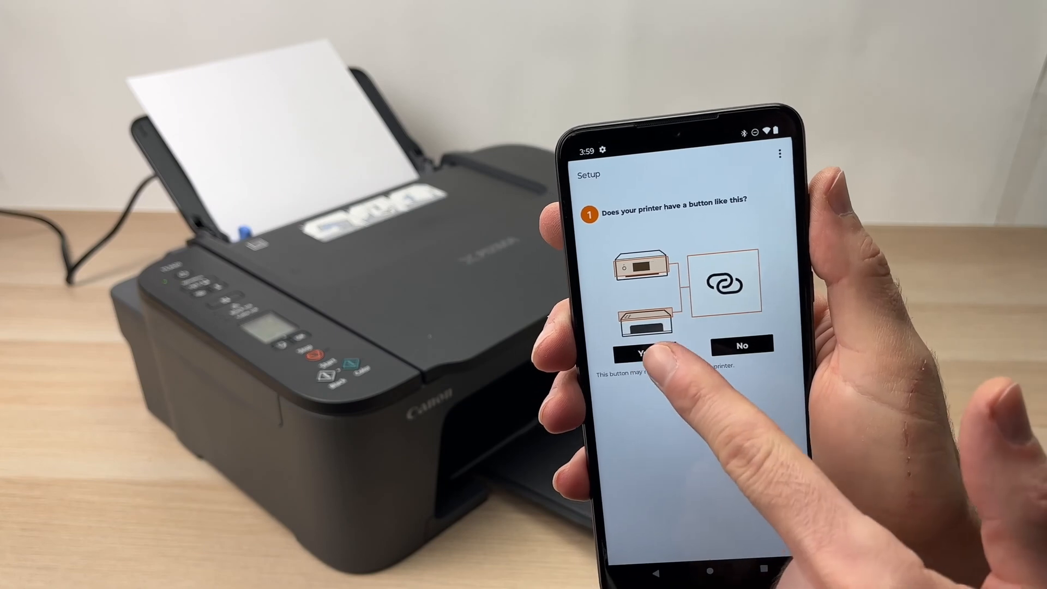
{"action": "left_click", "coordinate": [645, 348]}
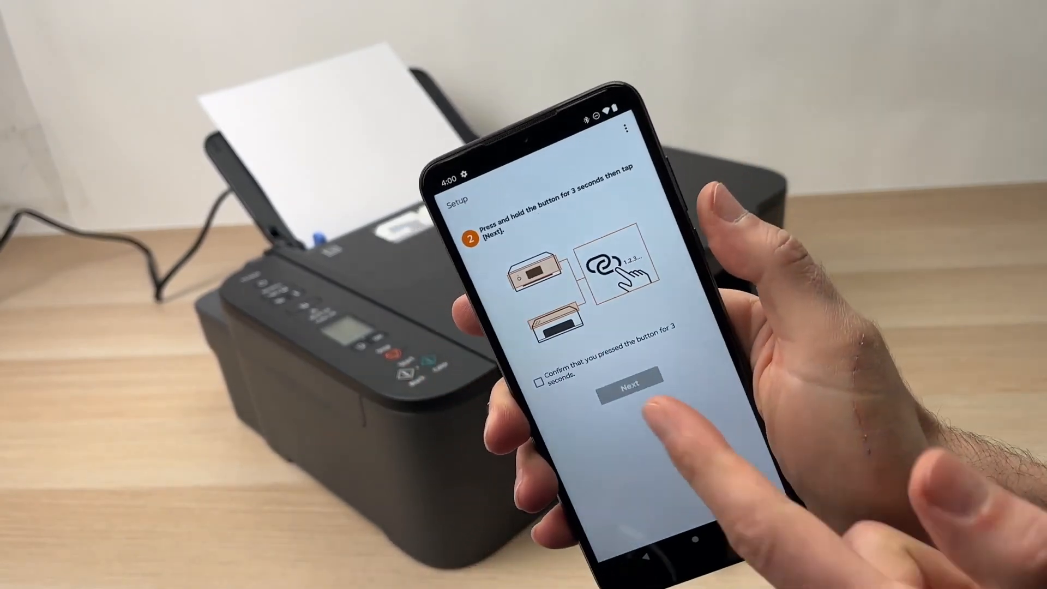
Confirm the connection button was held and continue to the printer's Wi-Fi network
{"action": "left_click", "coordinate": [544, 383]}
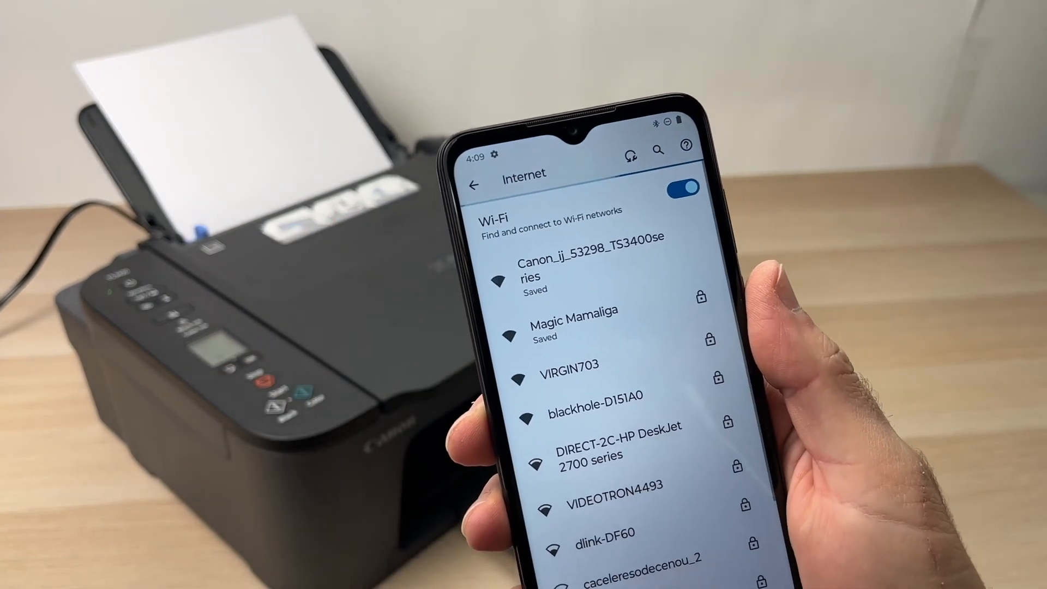
Back in Canon PRINT, approve Wi-Fi setup and join the printer to Magic Mamaliga
{"action": "left_click", "coordinate": [584, 267]}
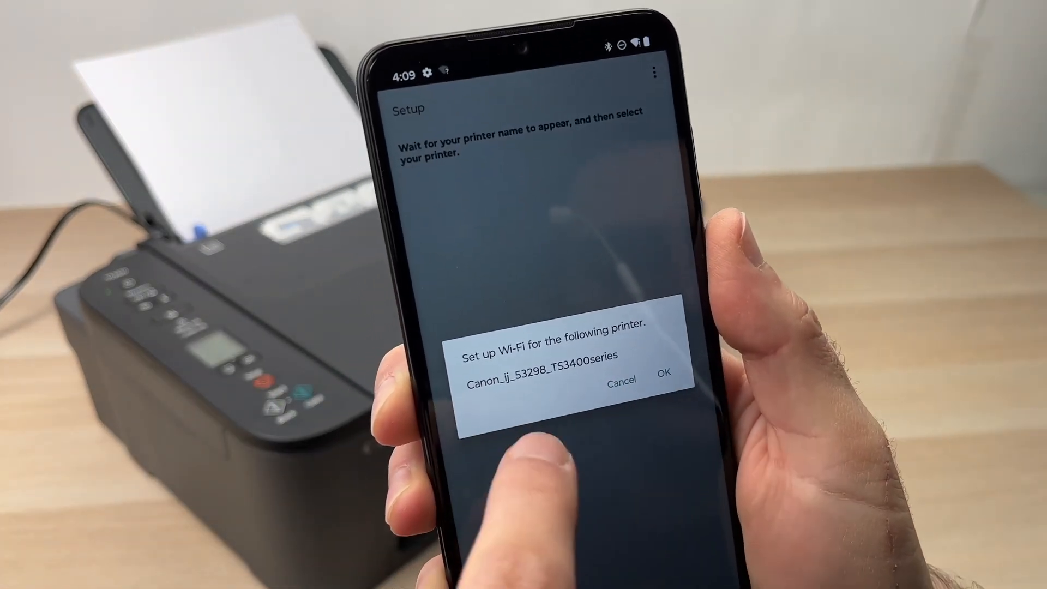
{"action": "left_click", "coordinate": [664, 372]}
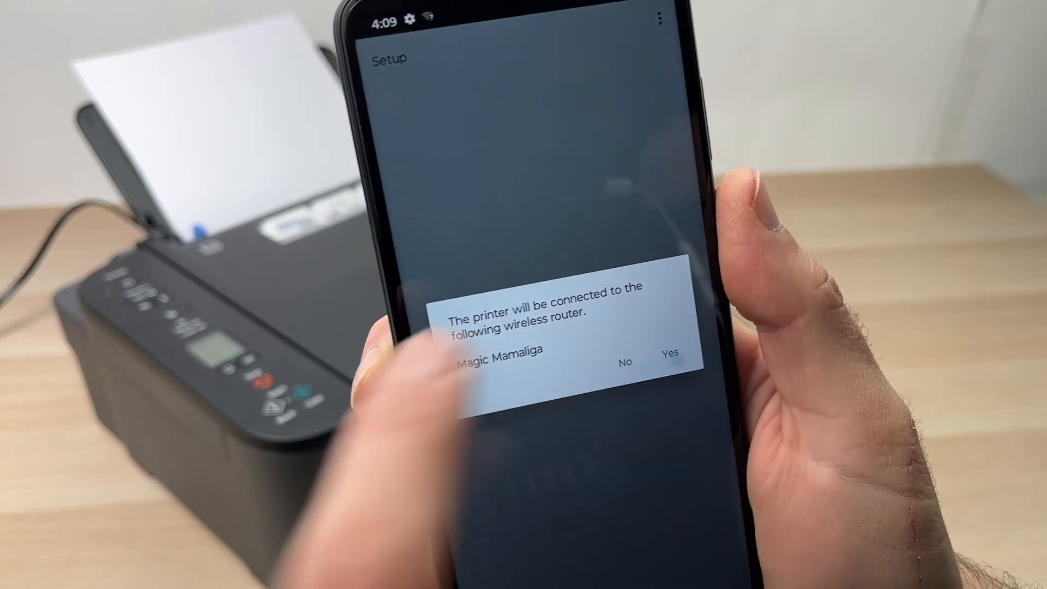
{"action": "left_click", "coordinate": [681, 352]}
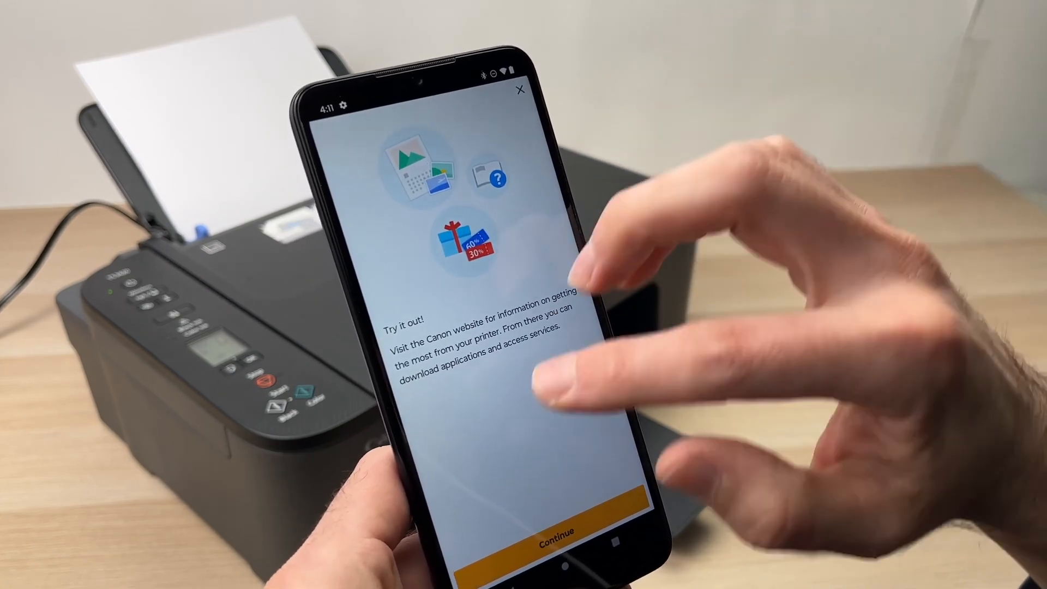
Go past the intro to the home screen and start a Document Print
{"action": "left_click", "coordinate": [554, 528]}
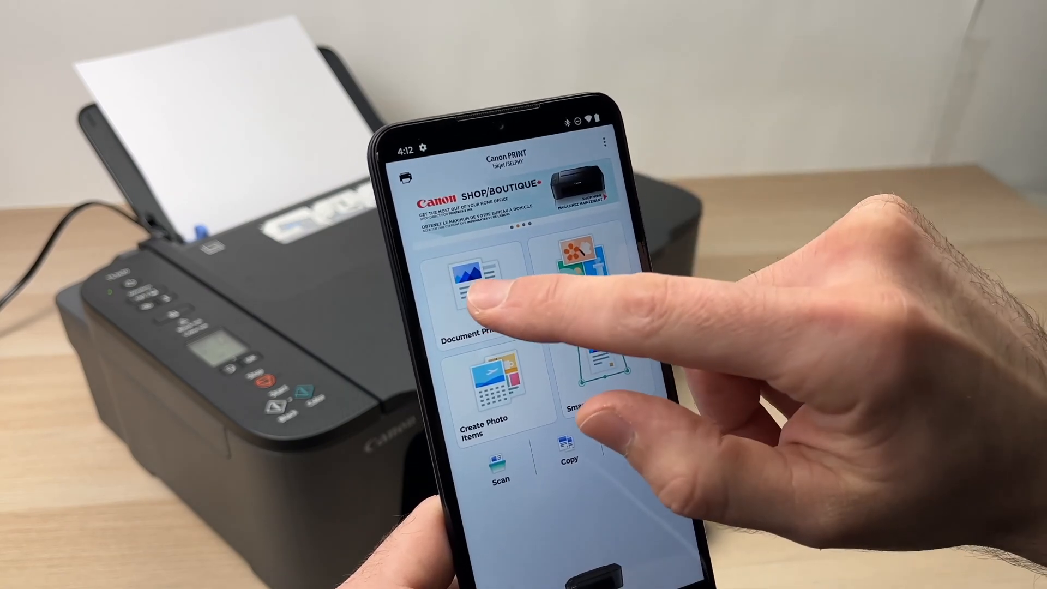
{"action": "left_click", "coordinate": [473, 280]}
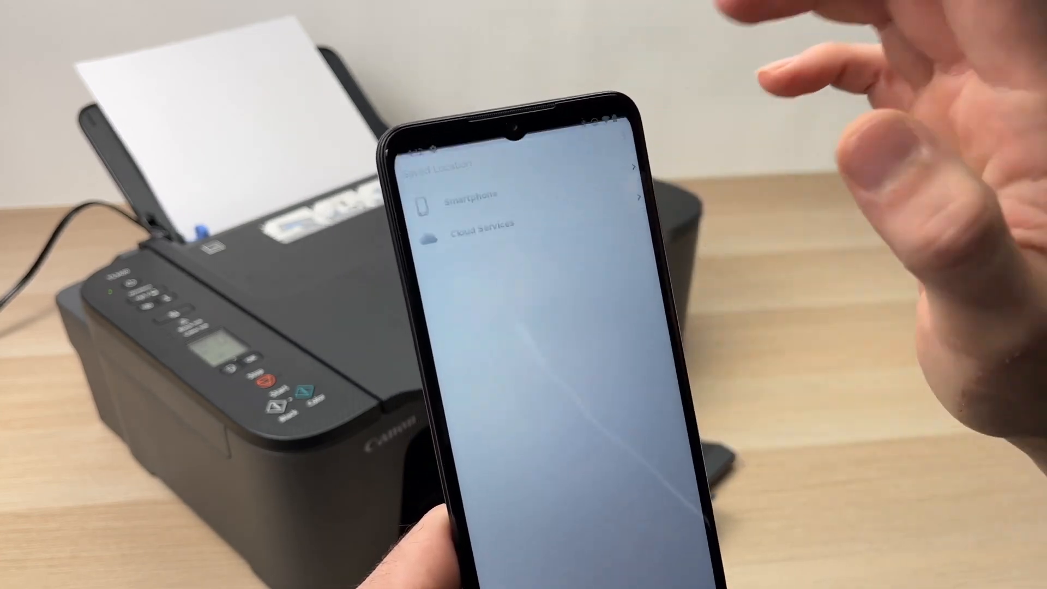
Choose Smartphone storage and navigate from Camera up to the Documents folder
{"action": "left_click", "coordinate": [484, 197]}
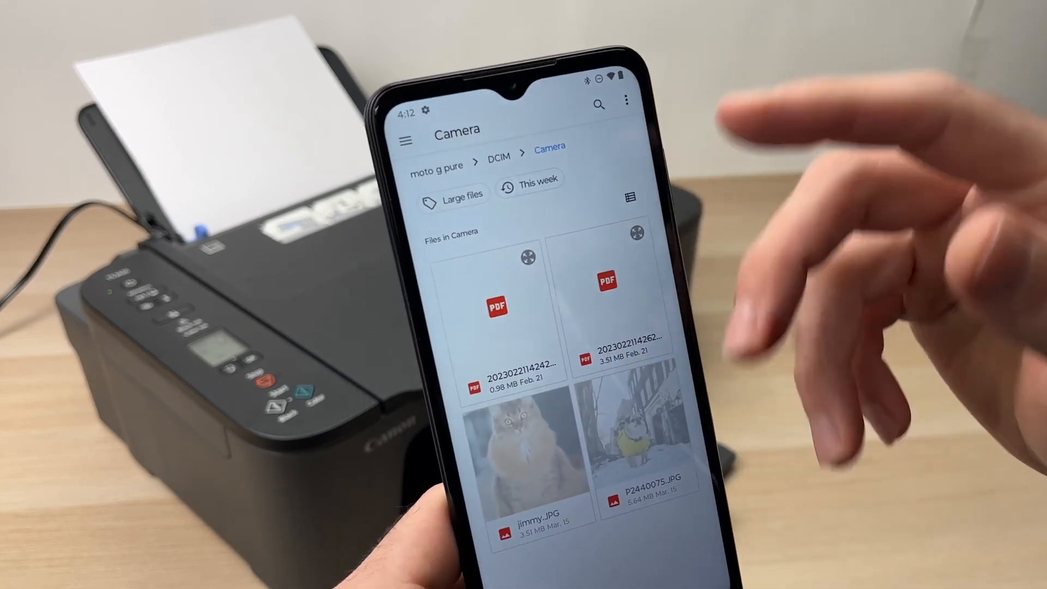
{"action": "left_click", "coordinate": [628, 197]}
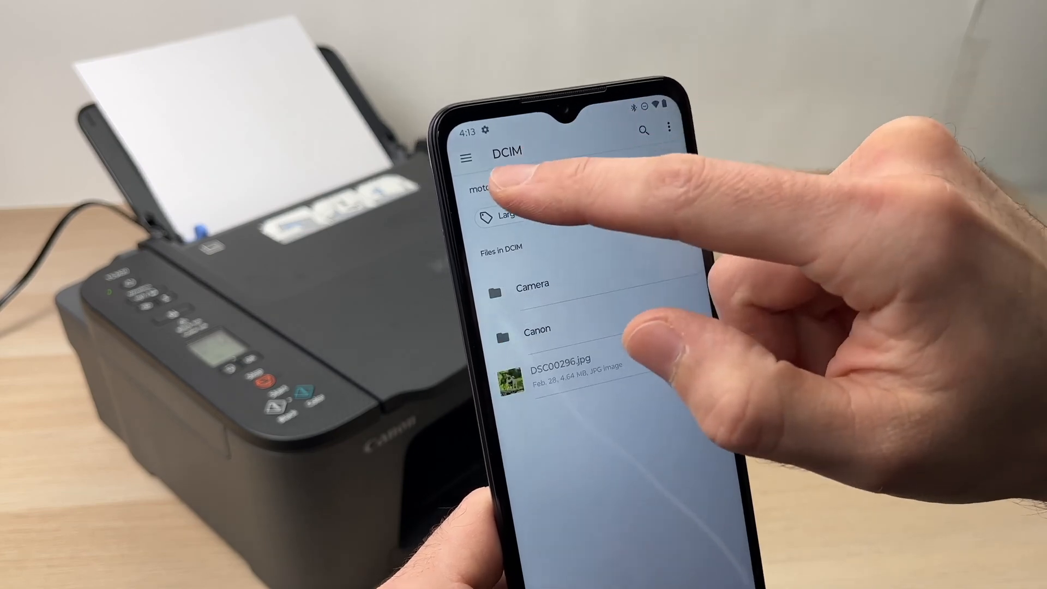
{"action": "left_click", "coordinate": [466, 158]}
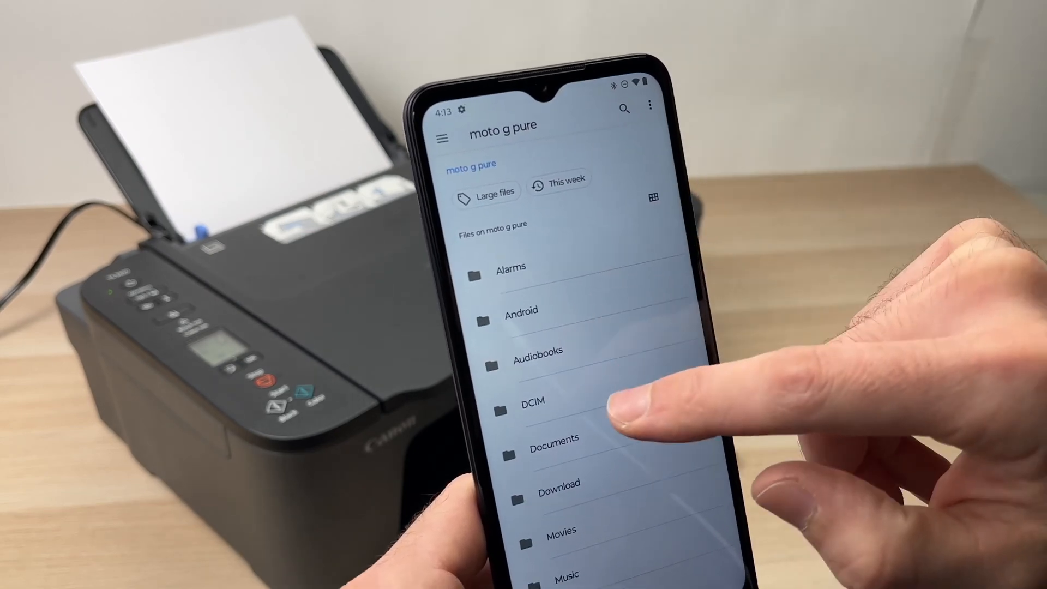
{"action": "left_click", "coordinate": [553, 438]}
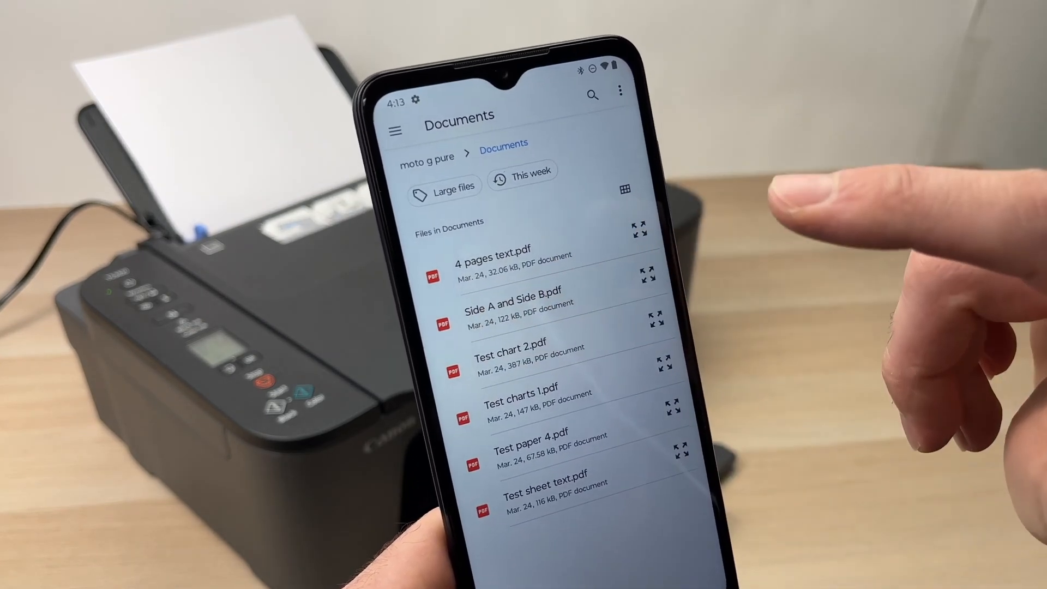
Pick a PDF from Documents, decline the paper notice, and print it
{"action": "left_click", "coordinate": [512, 309]}
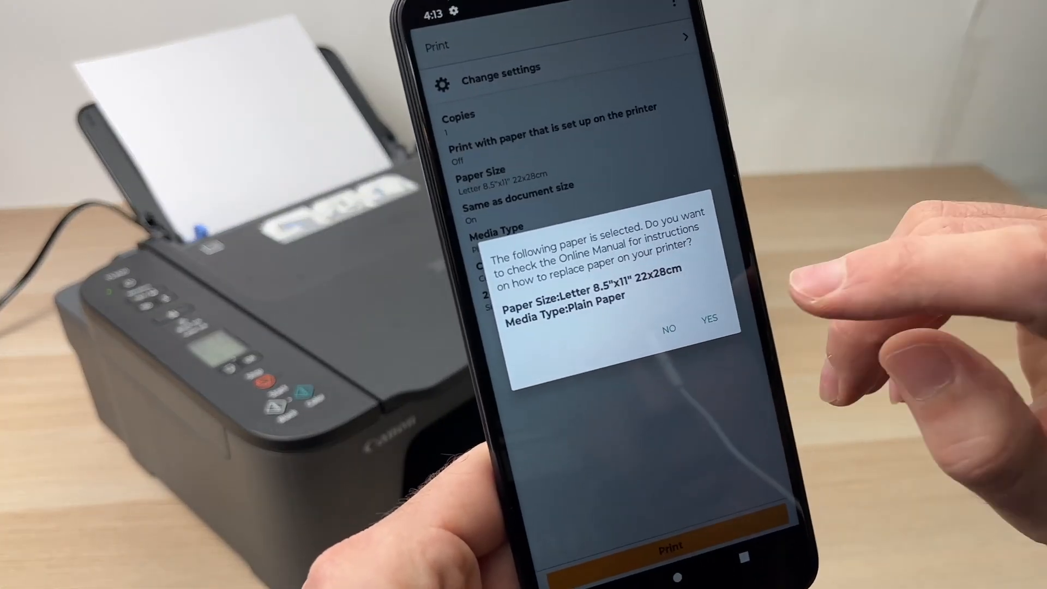
{"action": "left_click", "coordinate": [670, 328]}
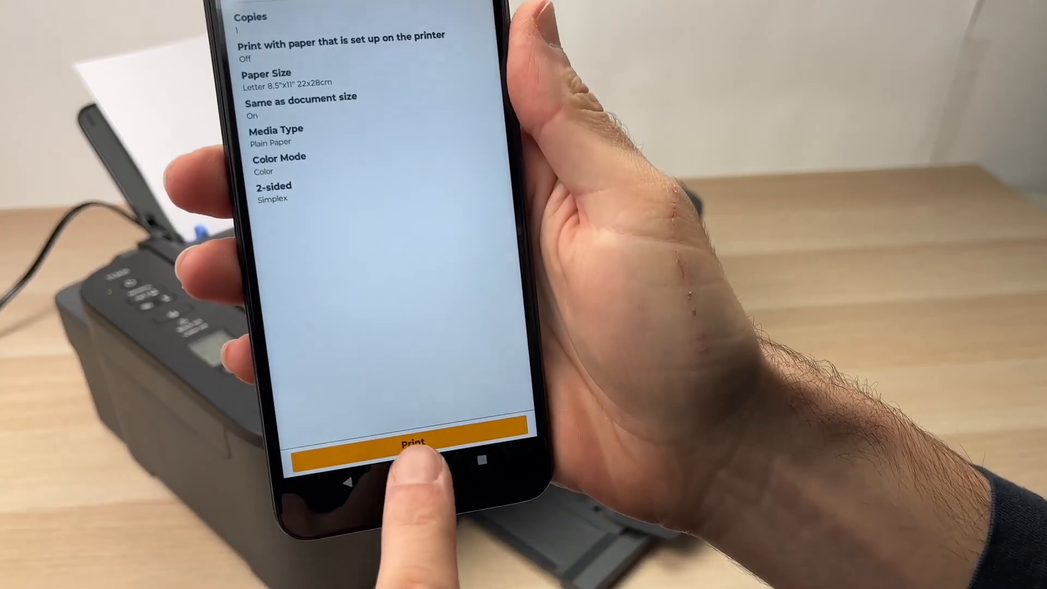
{"action": "left_click", "coordinate": [414, 443]}
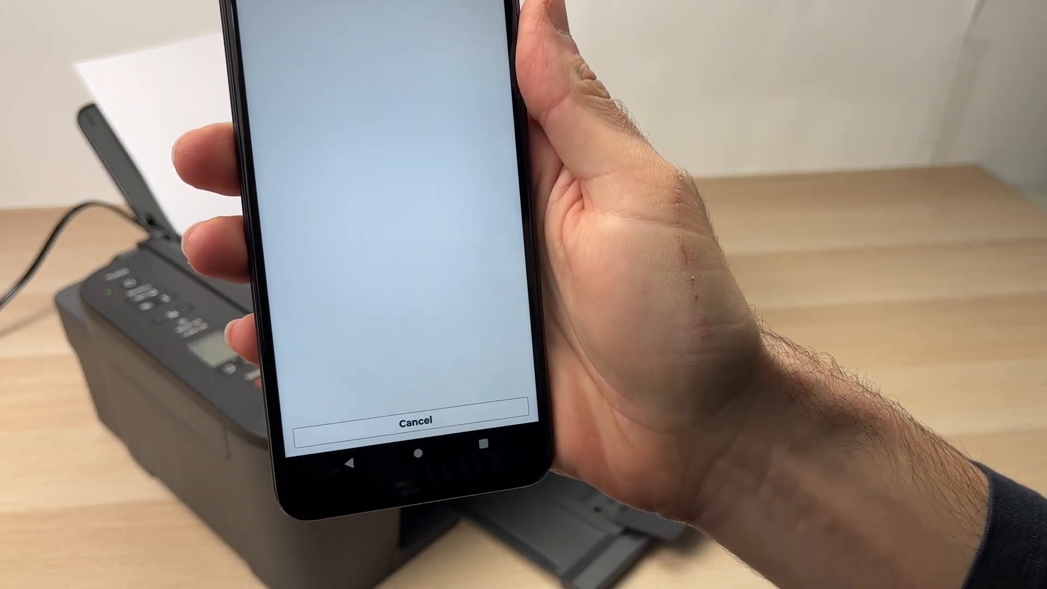